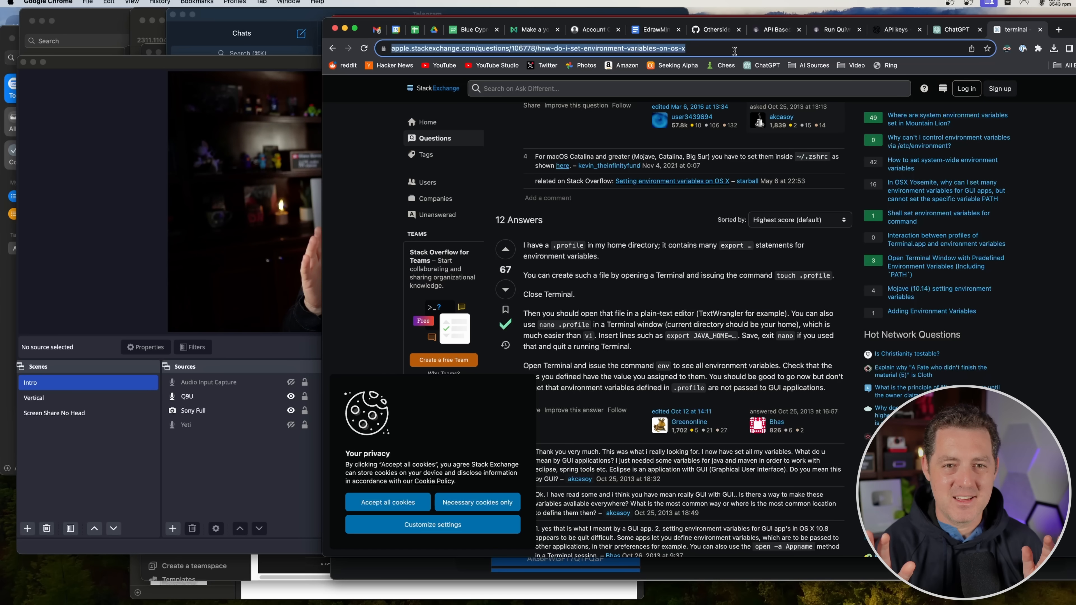
Clone the self-operating-computer repository into the AI Projects folder
text(youtube matth)
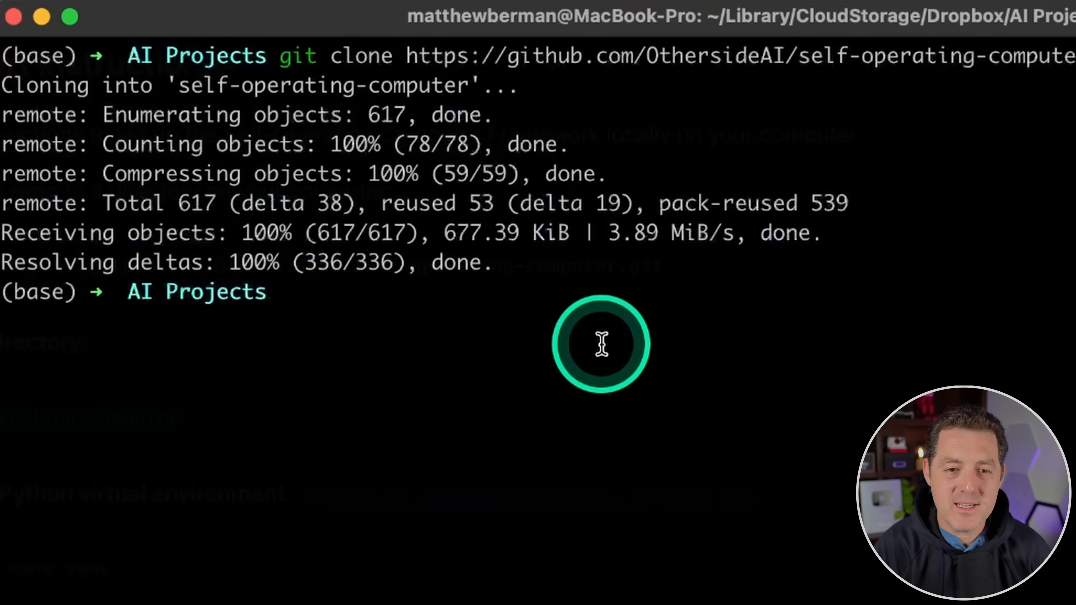
Inside self-operating-computer, create and activate a Python 3.11 conda env named soc and verify which python
text(cd self-operating-computer)
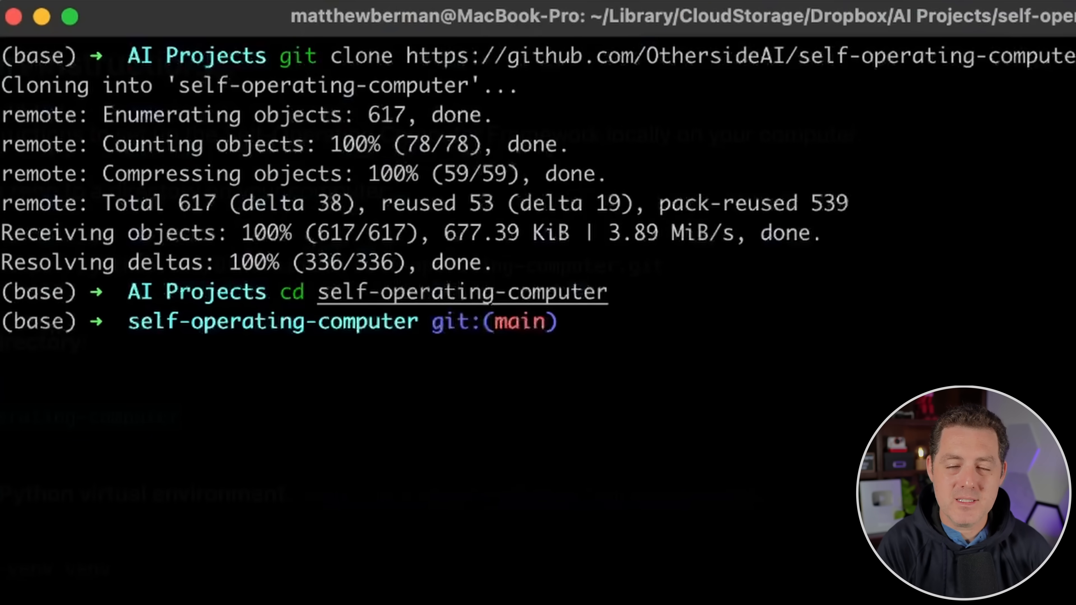
text(conda create -n soc python=3.11)
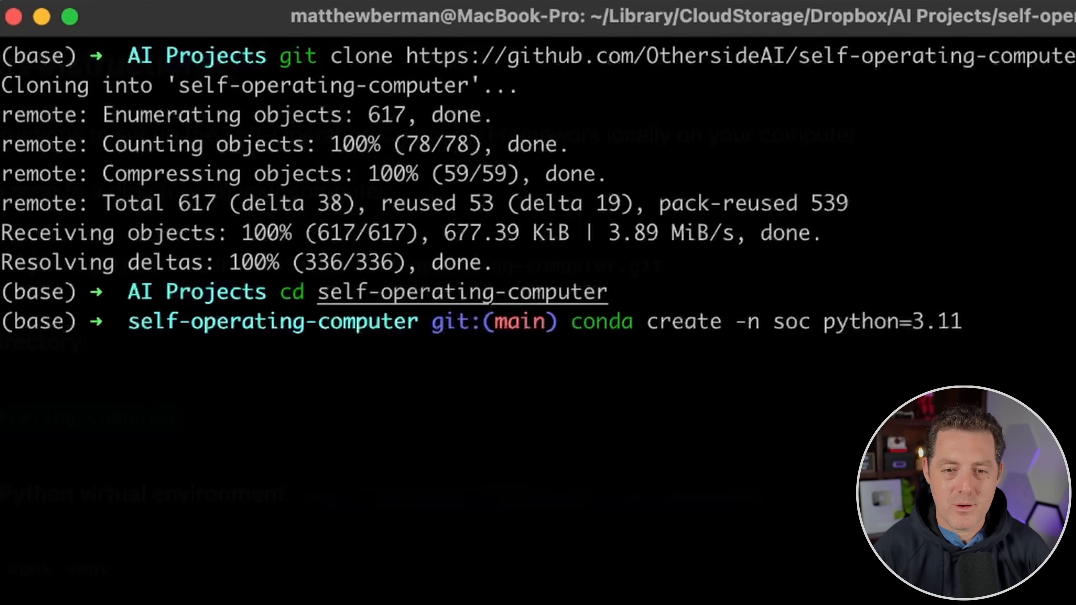
click(666, 319)
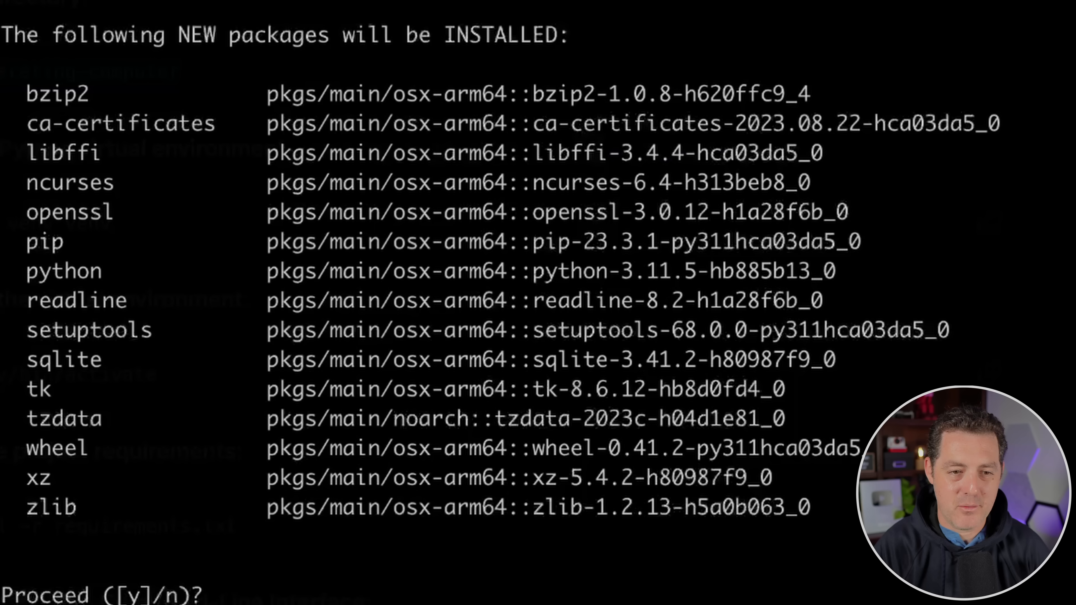
text(y)
text(conda activate soc)
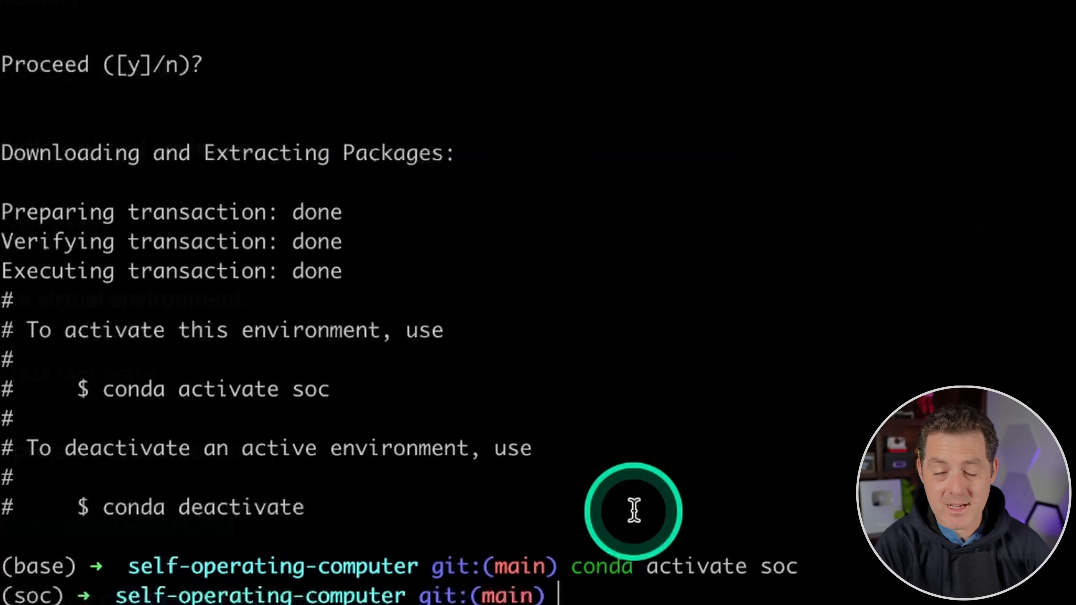
text(which python)
text(/Users/matthewberman/miniconda3/envs/soc/bin/python -m pip install -r requ)
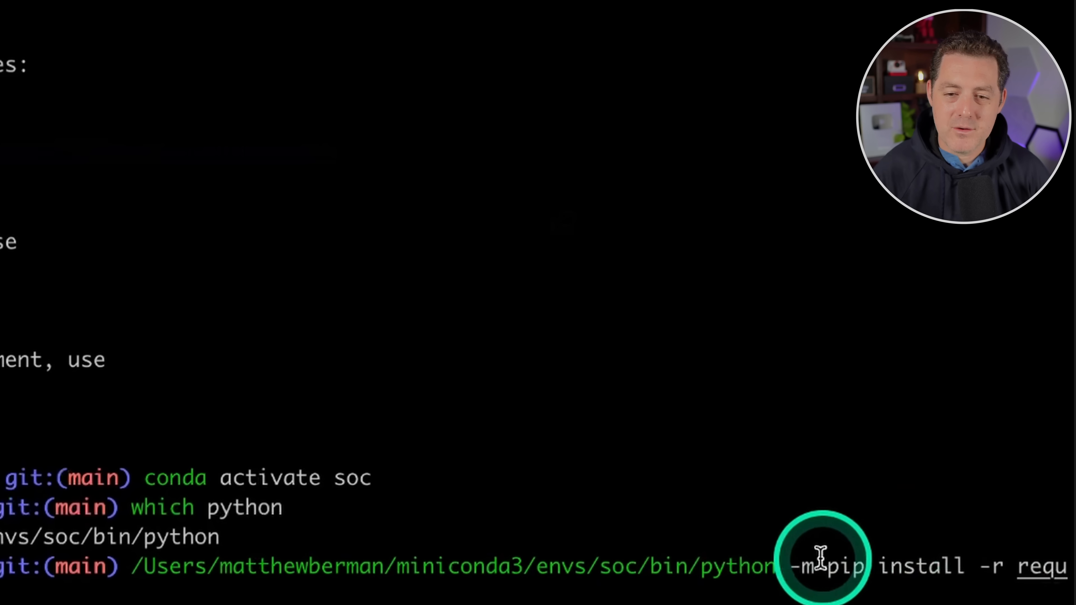
mouse_move(992, 566)
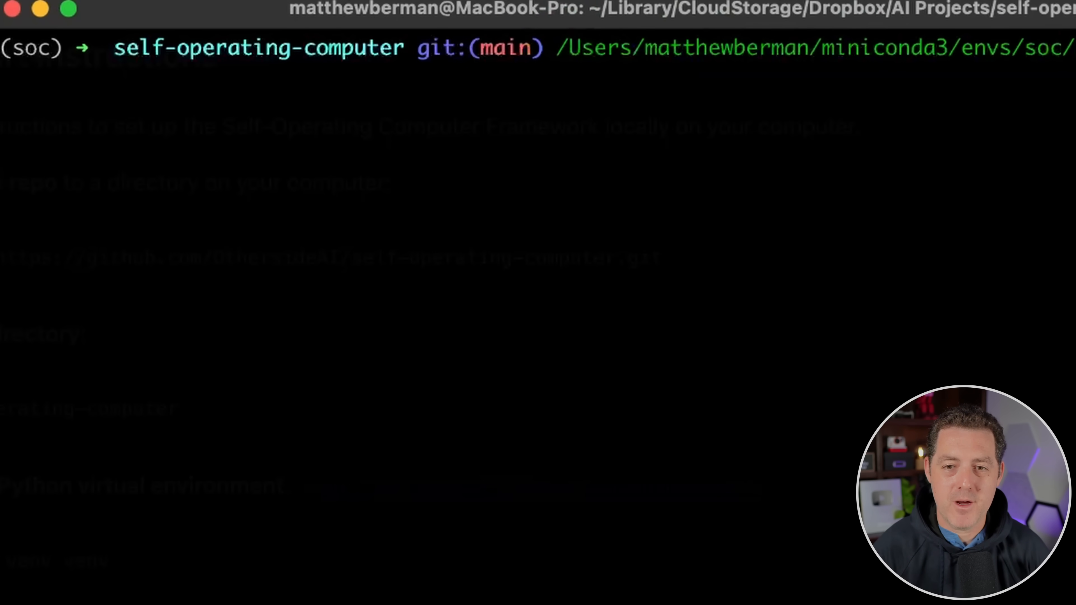
Pip-install the project into soc, rename .example.env to .env and export OPENAI_API_KEY
text(-m pip install .)
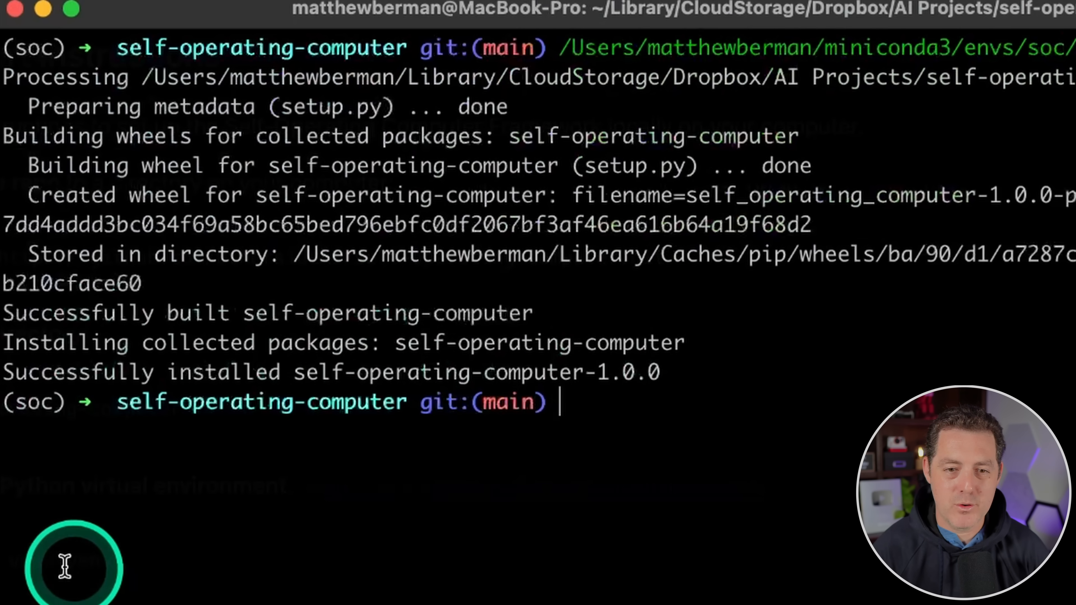
text(mv .example.env .env)
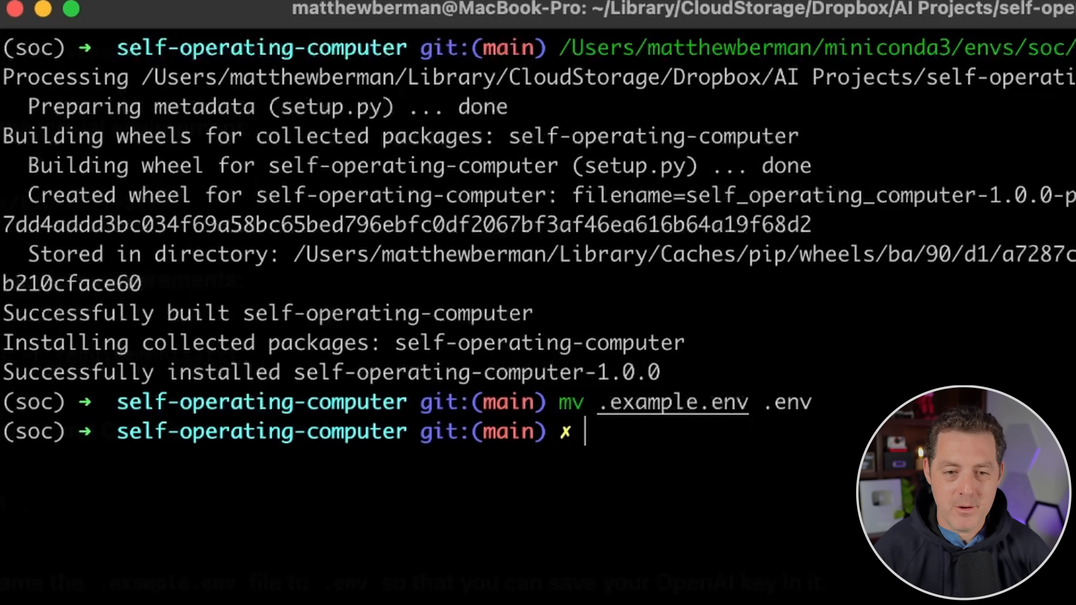
text(export OPENAI_API_KEY="sk-2K97uHszBUykPILYRiWfaKSeD53R9El")
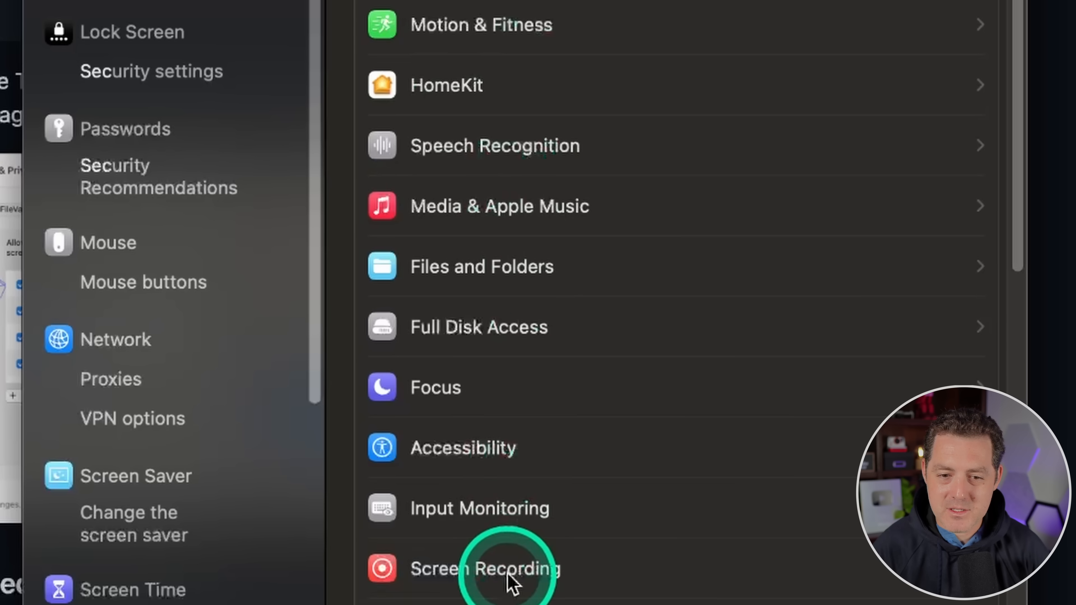
Allow iTerm to record the screen, authorising the change with the password
click(485, 569)
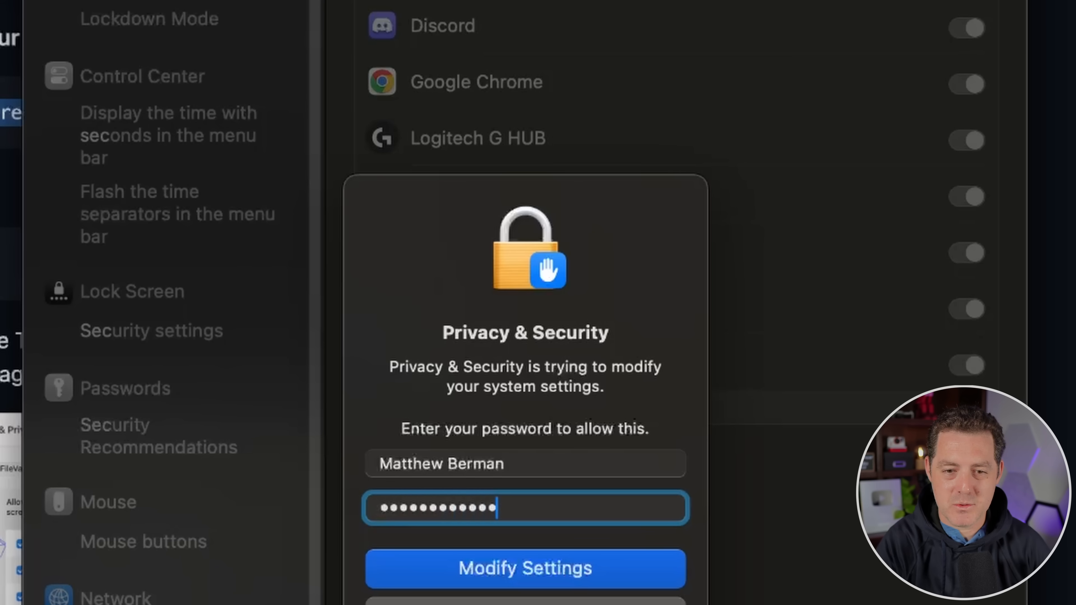
click(524, 568)
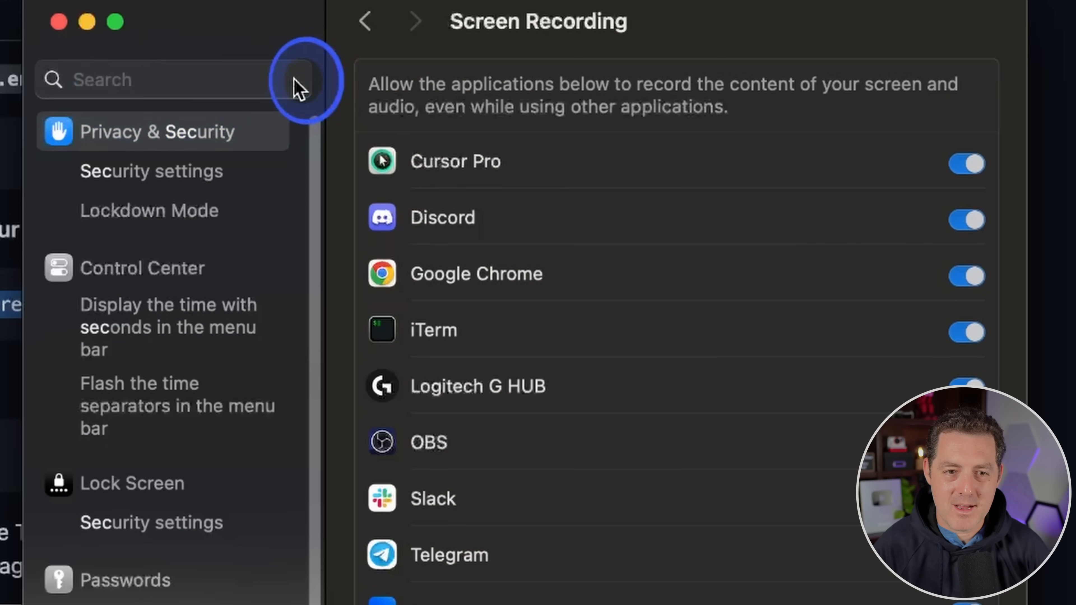
Search System Settings for privacy and bring up the Accessibility permissions list
text(privacy)
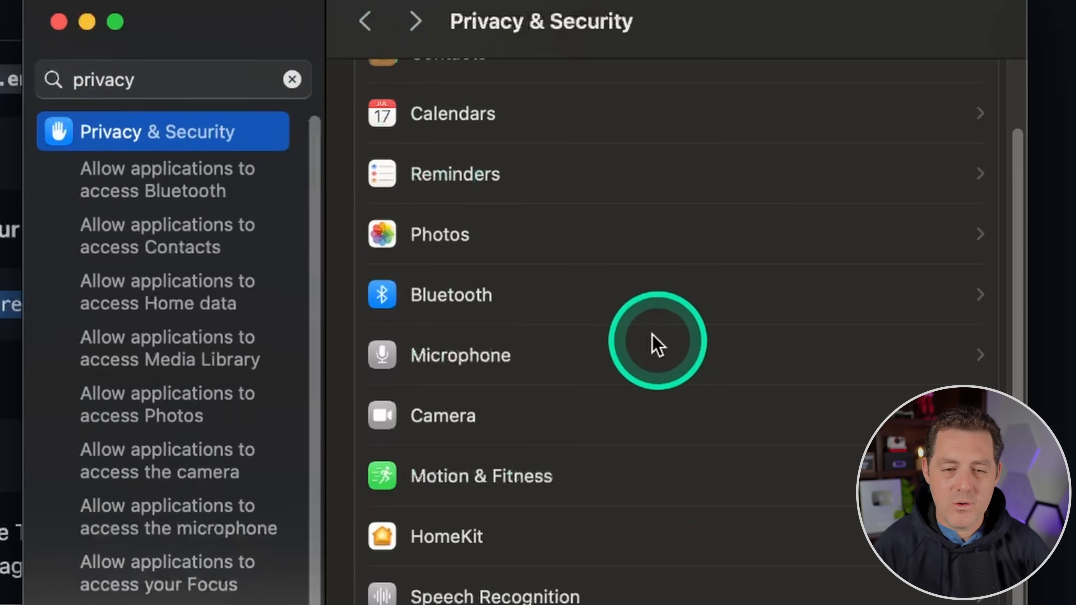
scroll(down, 3)
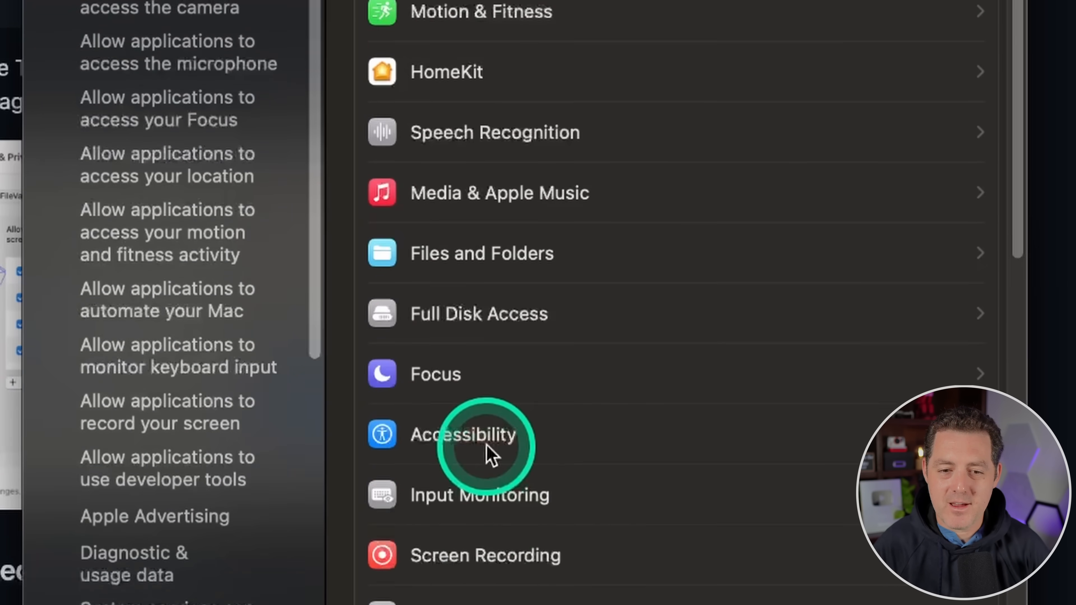
click(465, 434)
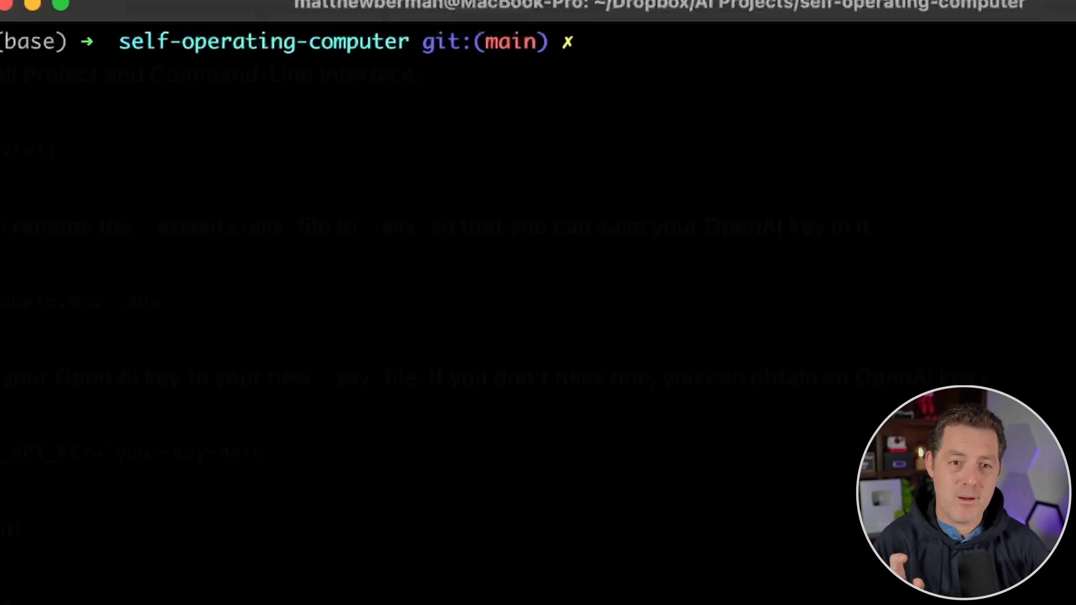
Activate soc, run operate and dismiss the Self-Operating Computer welcome dialog to reach its prompt
text(conda activate soc)
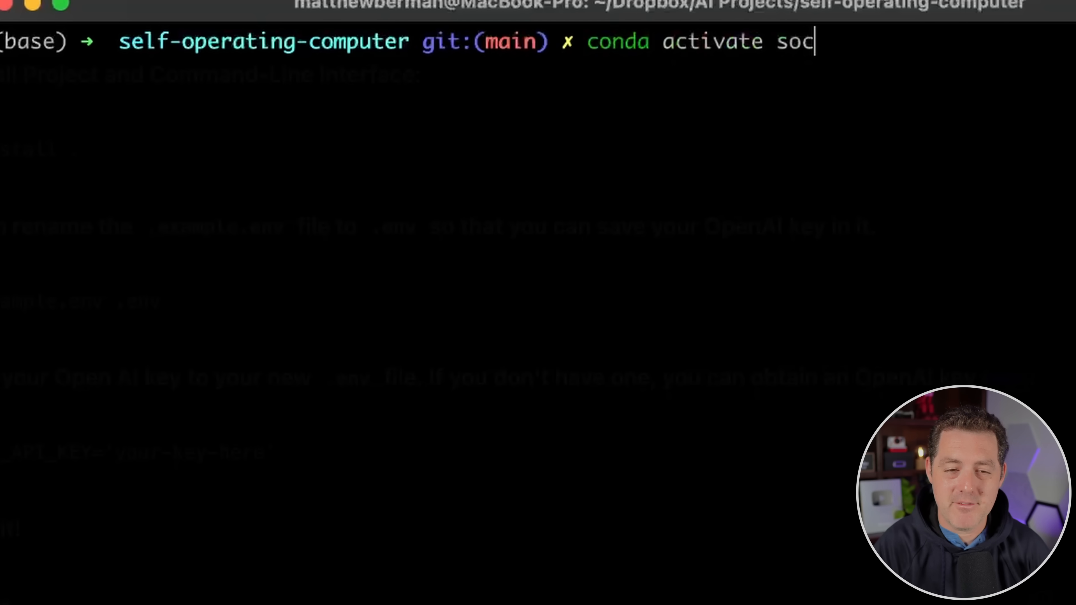
key(Enter)
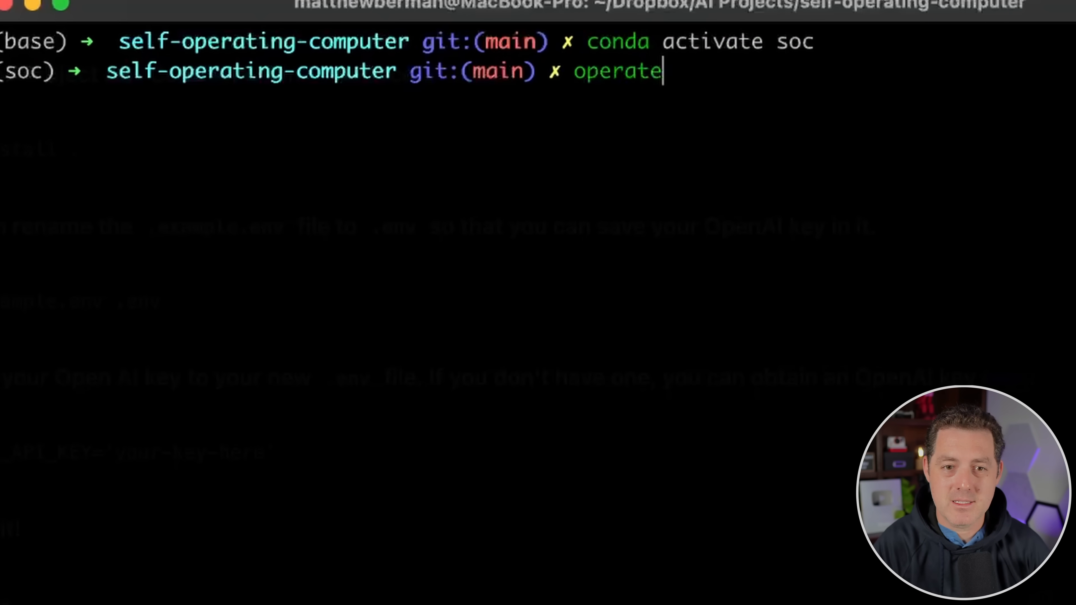
key(enter)
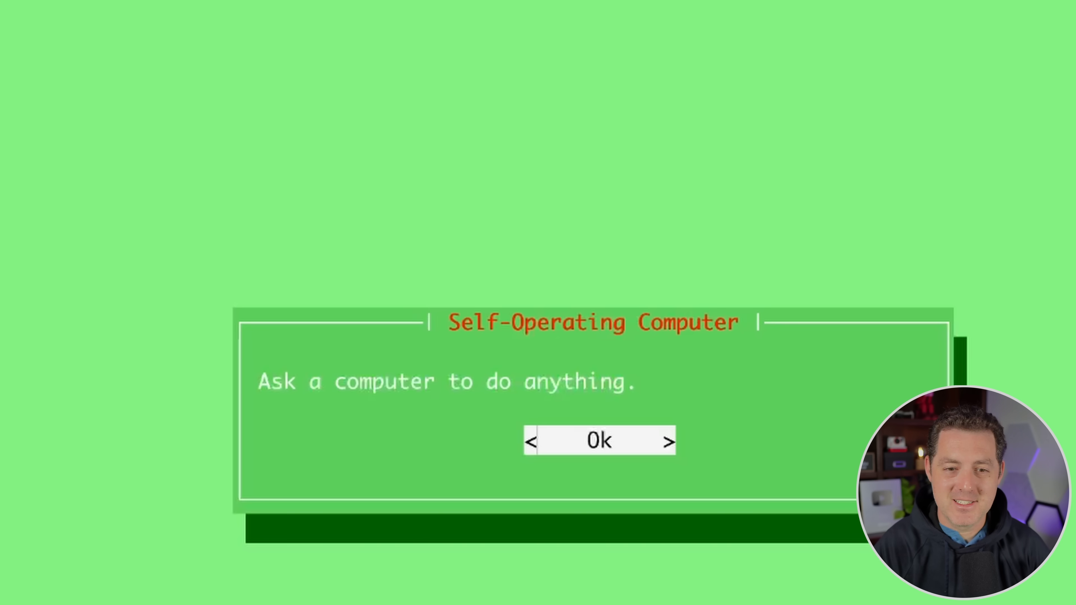
click(598, 441)
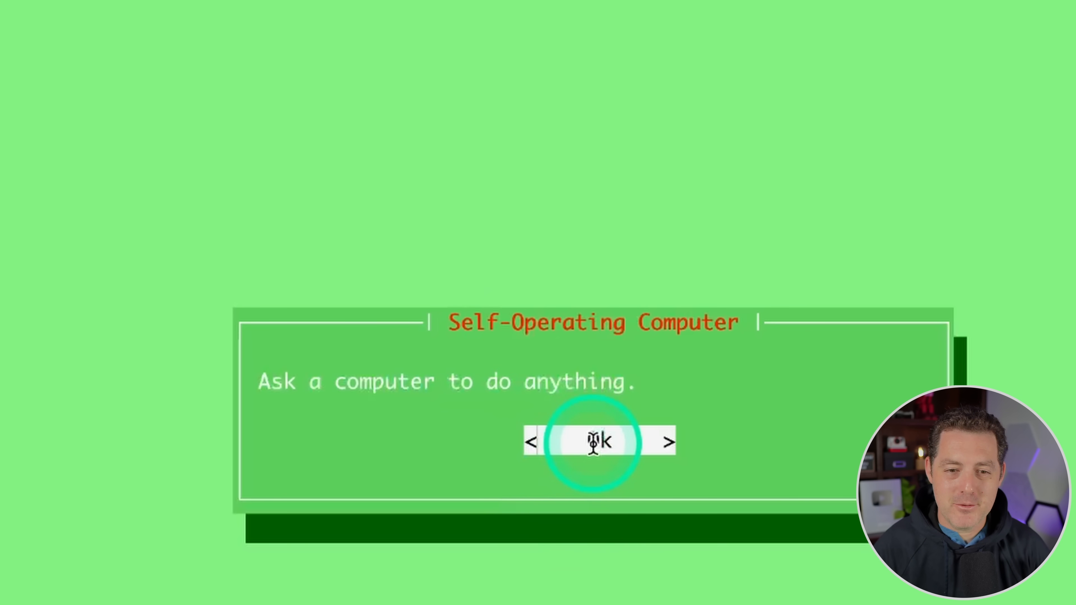
click(594, 443)
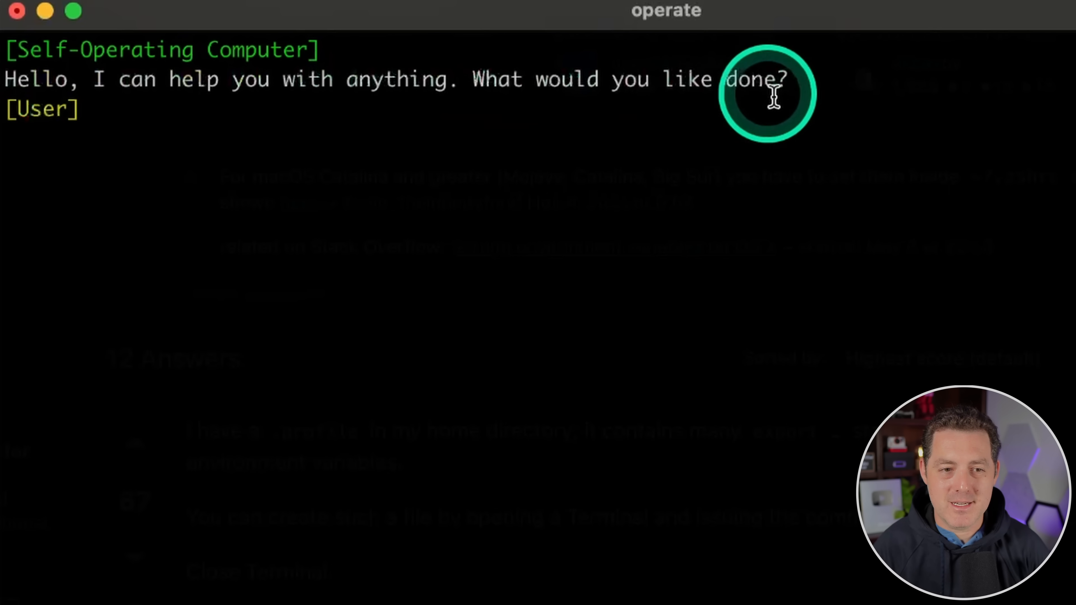
text(open sublime text)
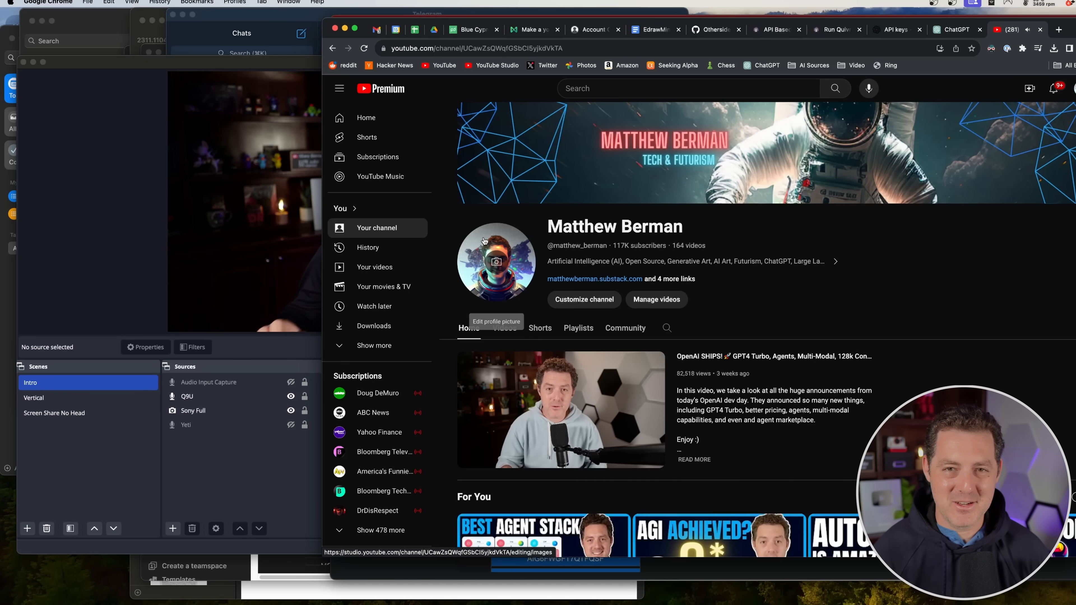
Play and then pause the channel's featured YouTube video
click(561, 409)
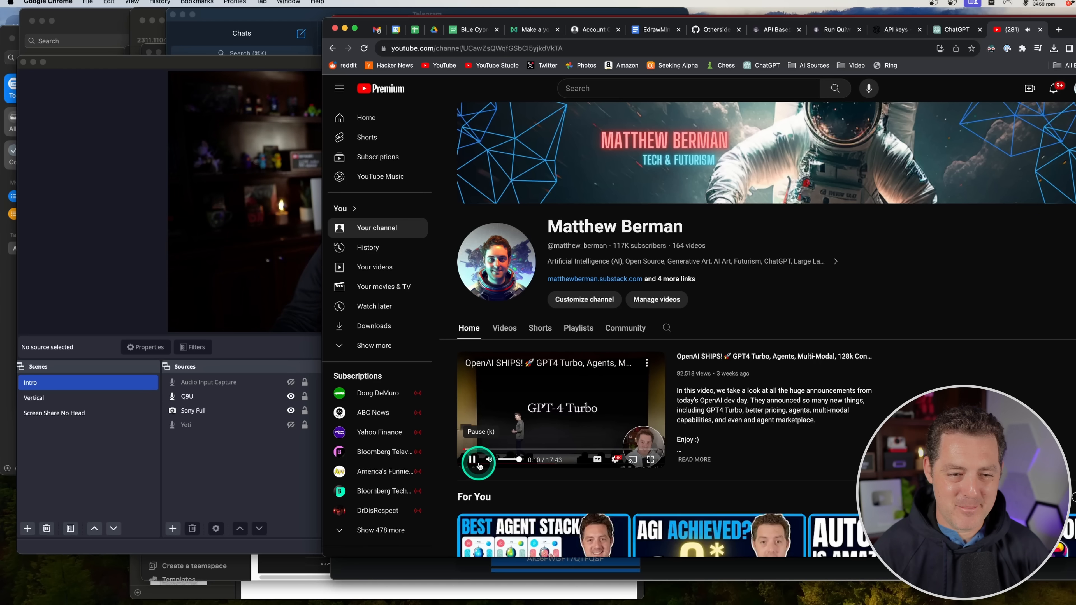
click(472, 459)
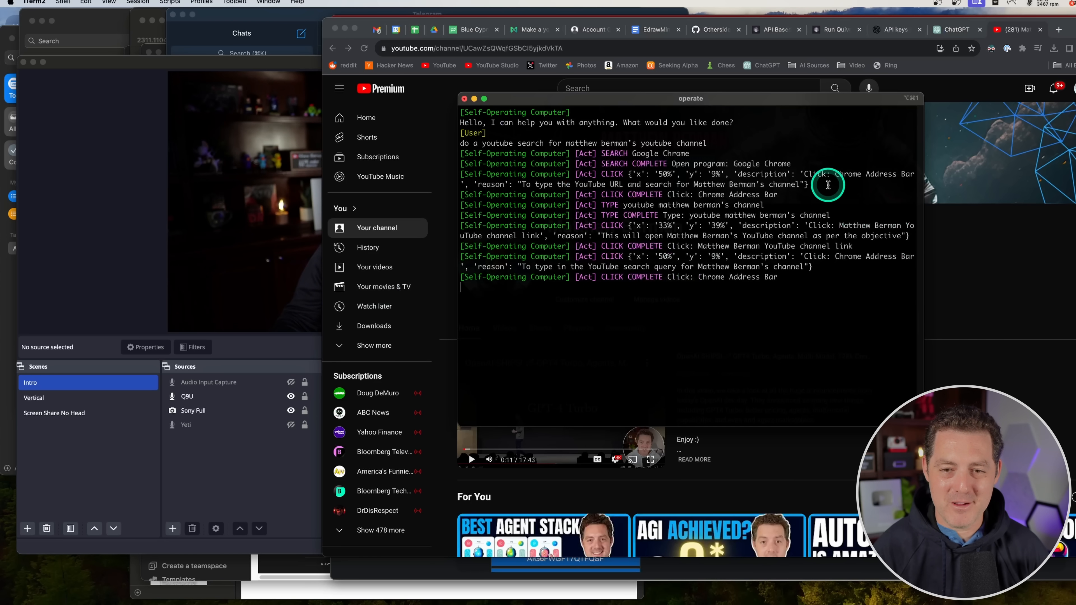
mouse_move(872, 315)
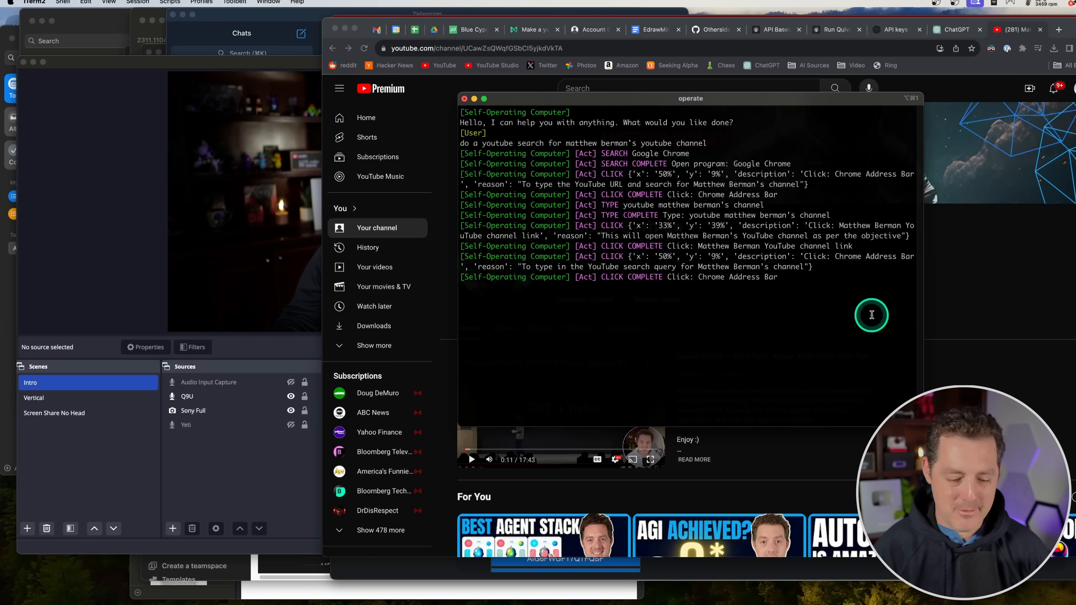